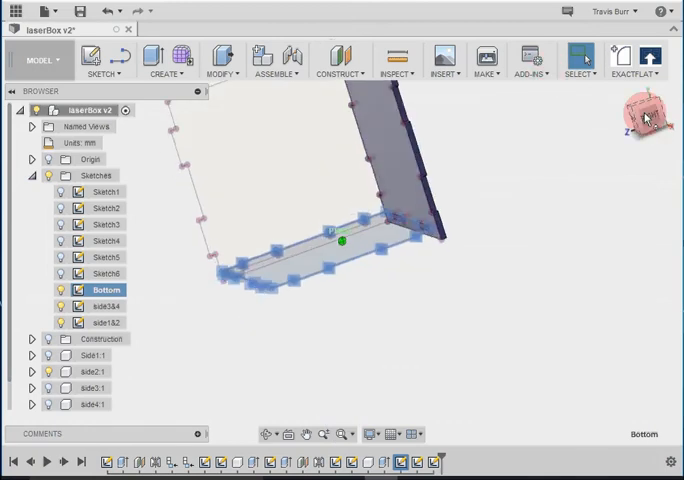
Step: Return to the Home view and show bottom:1 plus the construction planes
{"action": "left_click", "coordinate": [51, 404]}
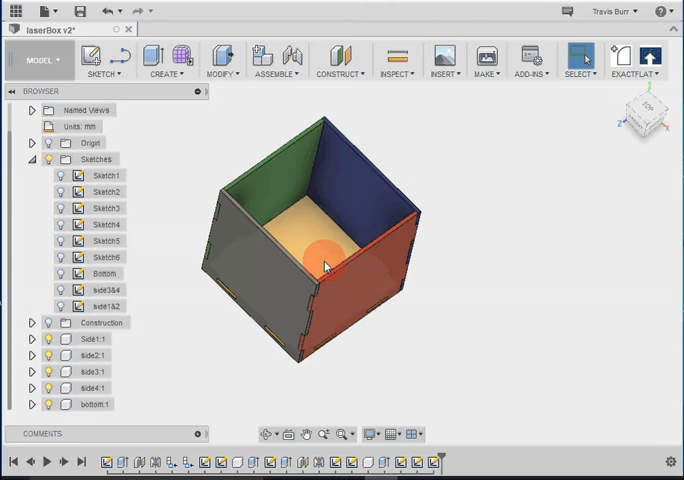
{"action": "left_click", "coordinate": [88, 404]}
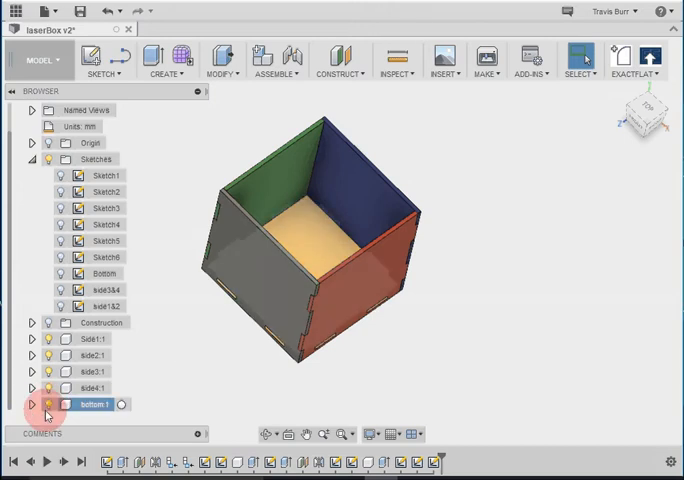
{"action": "left_click", "coordinate": [48, 404]}
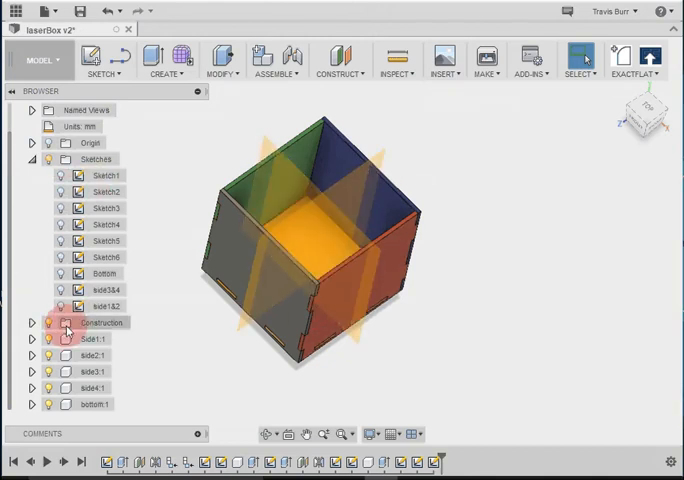
Step: Expand Construction and create Sketch10 on Plane2
{"action": "left_click", "coordinate": [32, 322]}
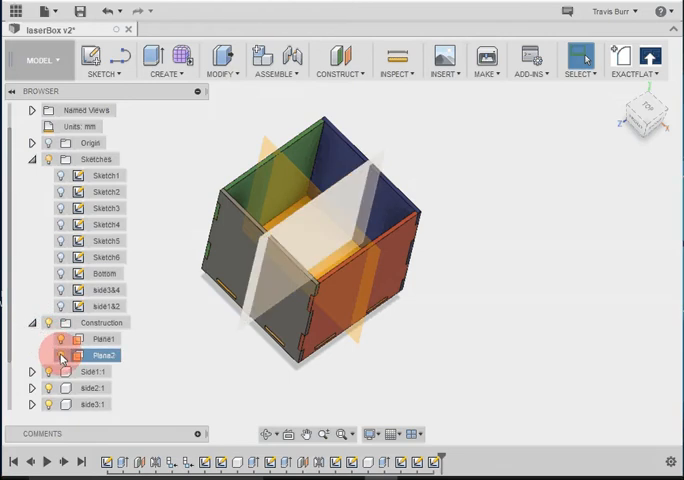
{"action": "left_click", "coordinate": [49, 356]}
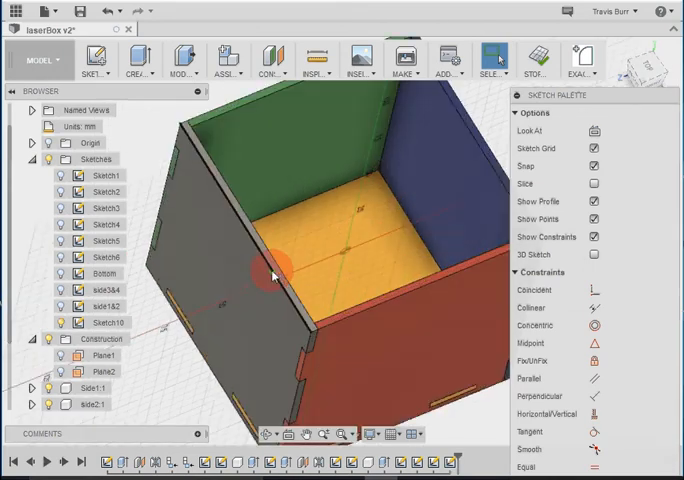
Step: Zoom out and start Project to bring the side panel outline into Sketch10
{"action": "left_click_drag", "start_coordinate": [275, 275], "coordinate": [380, 308]}
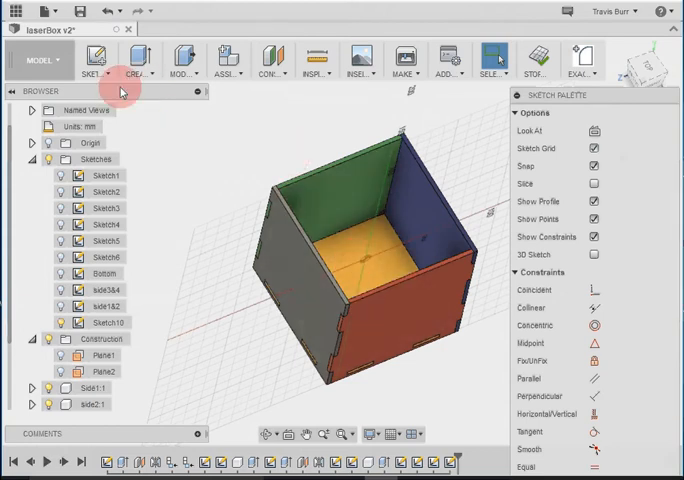
{"action": "left_click", "coordinate": [93, 57]}
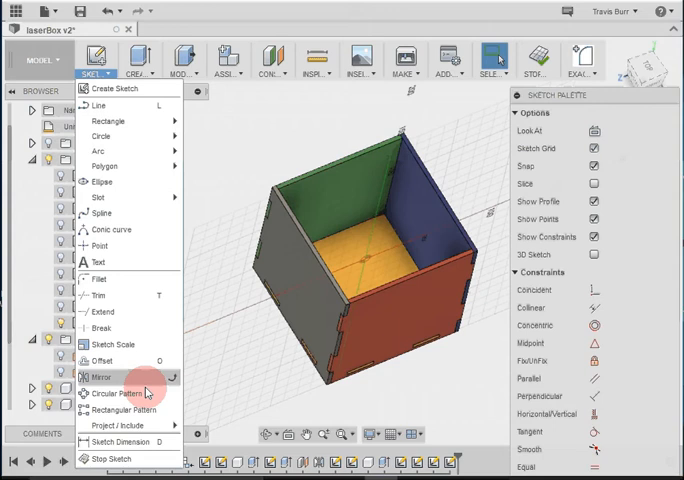
{"action": "left_click", "coordinate": [125, 425]}
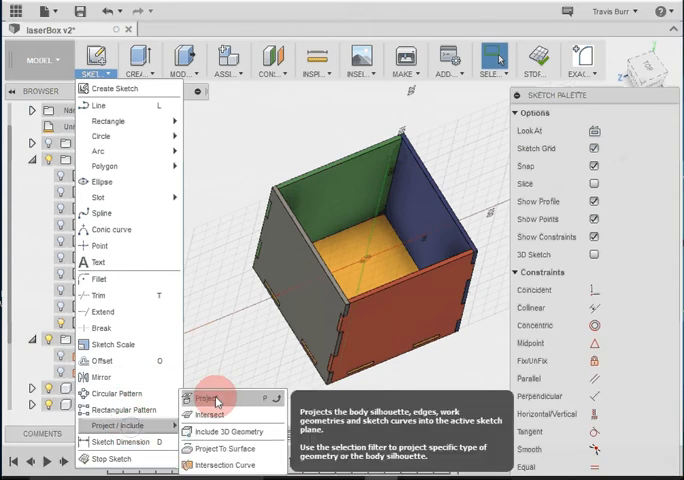
{"action": "left_click", "coordinate": [207, 398]}
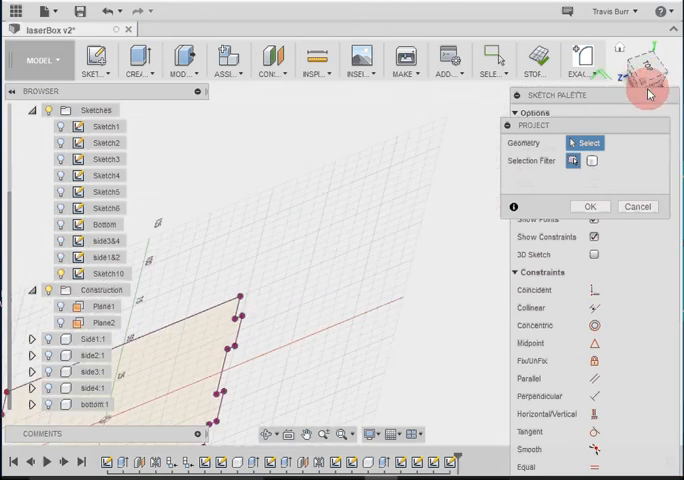
Step: Switch to the Right view to face the sketch plane straight on
{"action": "left_click", "coordinate": [651, 65]}
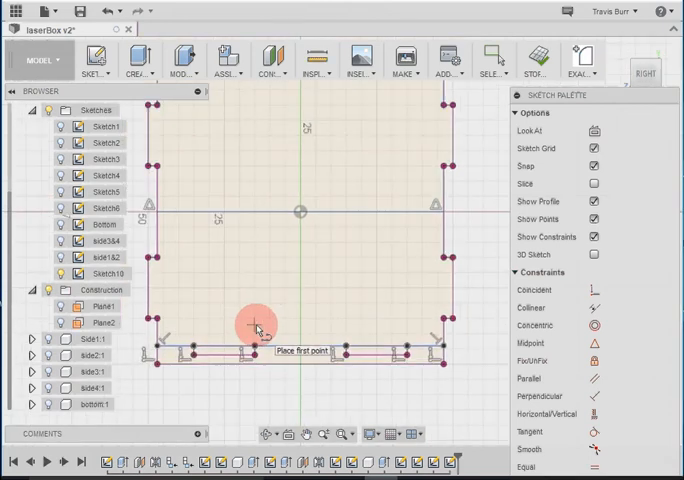
{"action": "mouse_move", "coordinate": [240, 280]}
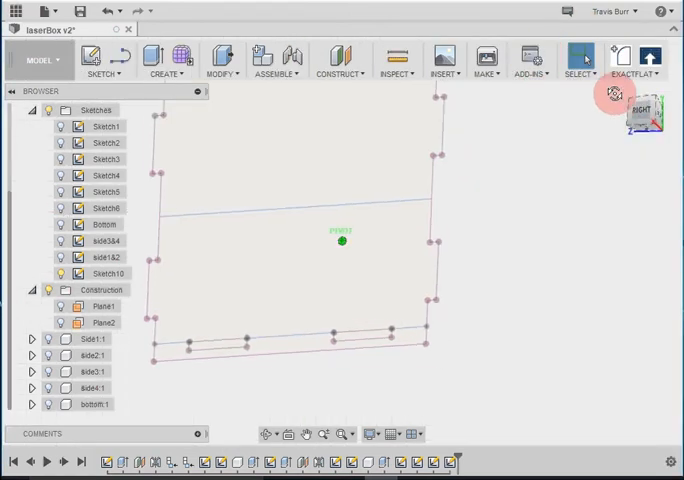
Step: Extrude the tabbed divider profile symmetrically by Thickness as a new component
{"action": "left_click", "coordinate": [167, 55]}
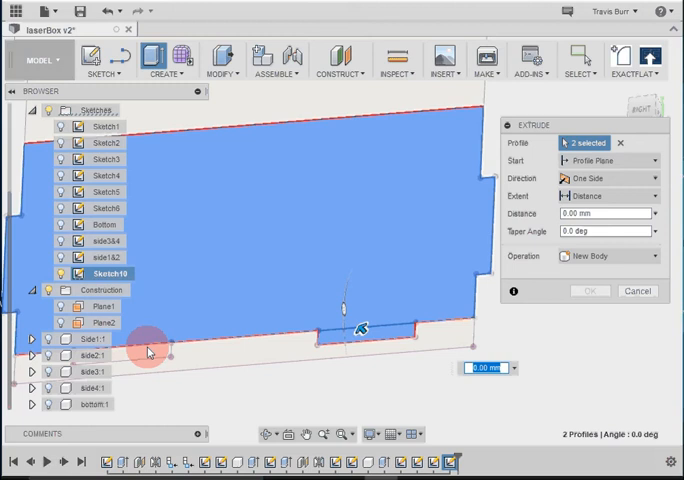
{"action": "left_click", "coordinate": [150, 355]}
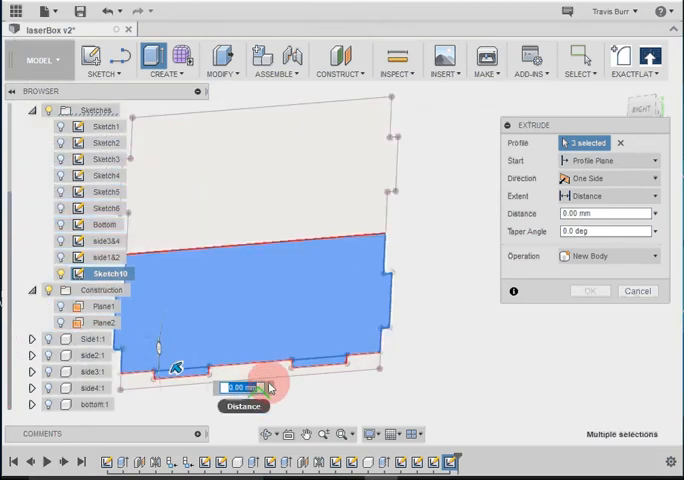
{"action": "mouse_move", "coordinate": [420, 293]}
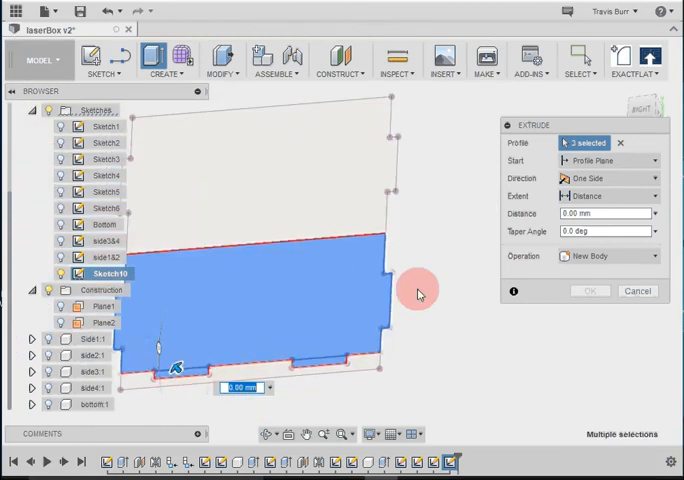
{"action": "mouse_move", "coordinate": [633, 155]}
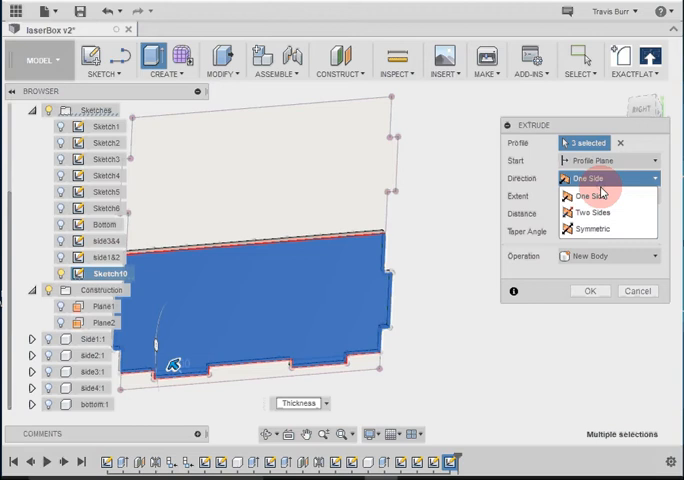
{"action": "mouse_move", "coordinate": [597, 229]}
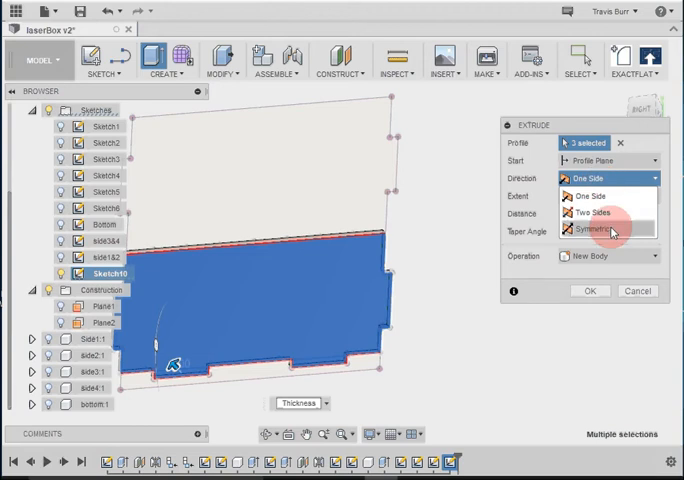
{"action": "left_click", "coordinate": [592, 228]}
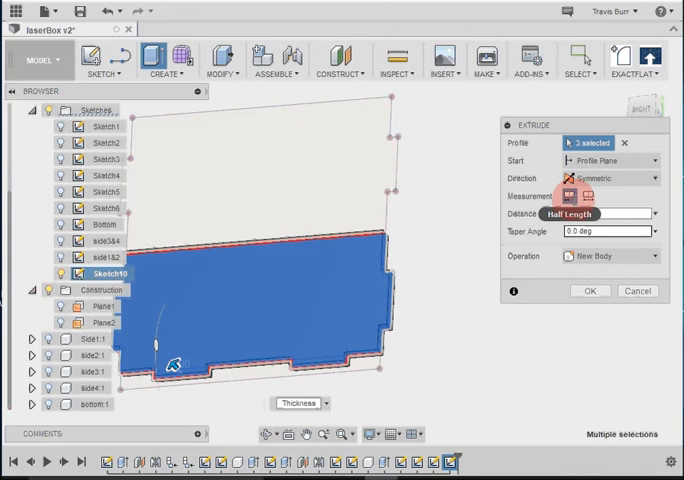
{"action": "left_click", "coordinate": [588, 196]}
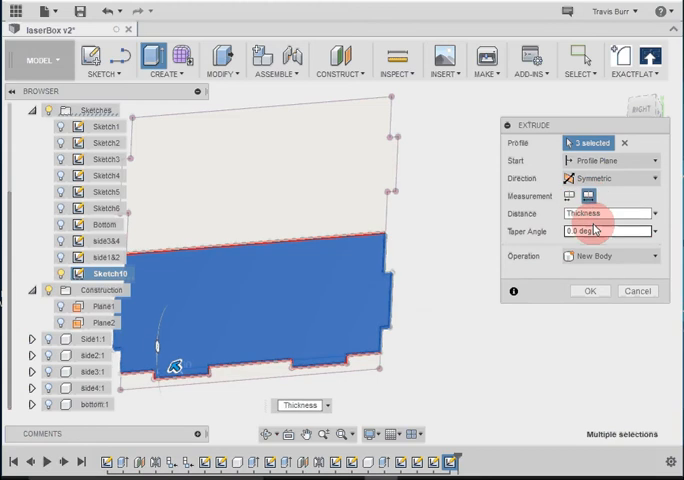
{"action": "left_click", "coordinate": [608, 256]}
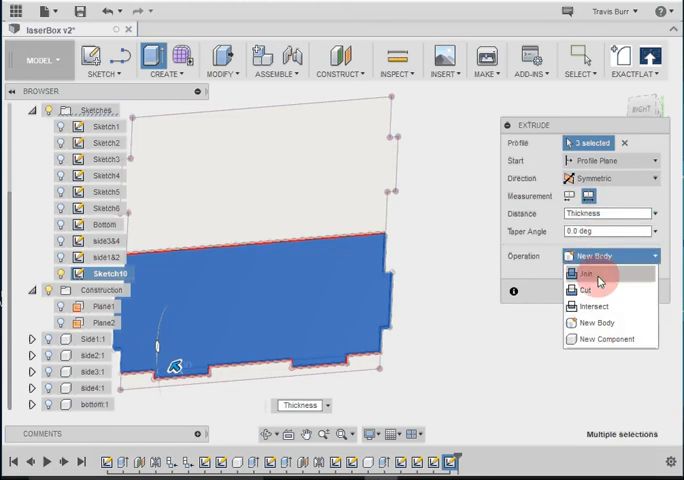
{"action": "left_click", "coordinate": [602, 339]}
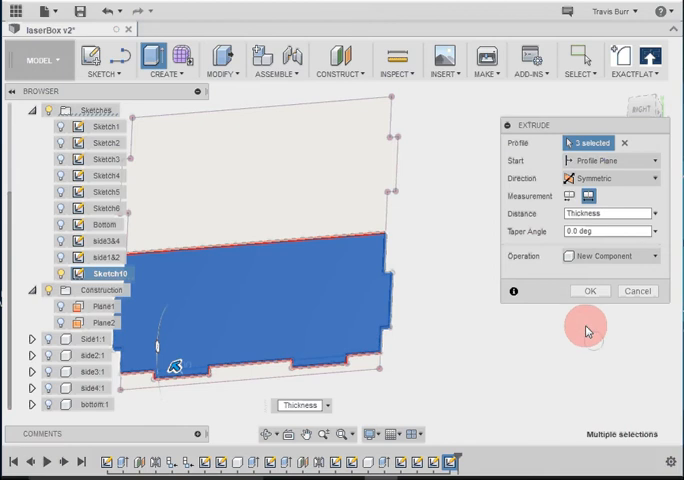
{"action": "mouse_move", "coordinate": [588, 278]}
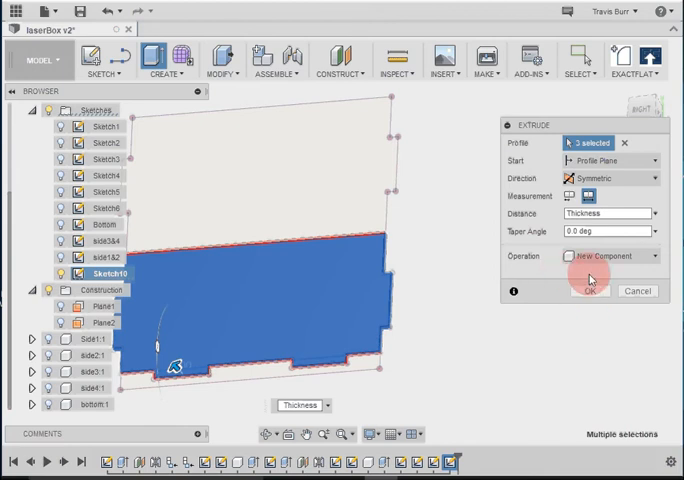
{"action": "left_click", "coordinate": [590, 291]}
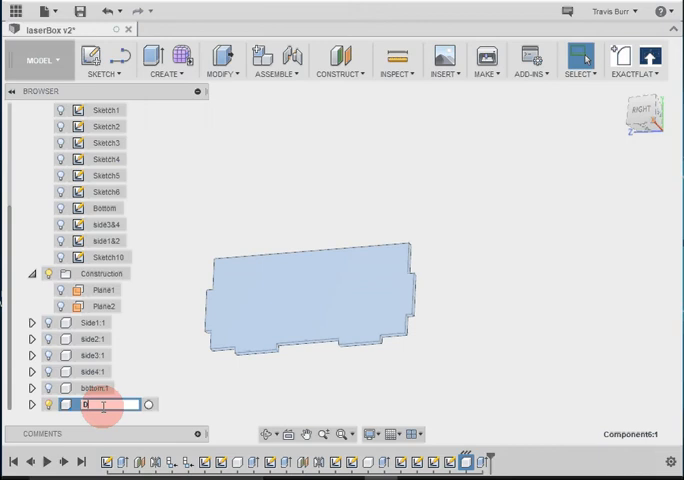
Step: Rename the new component to 'Divide', giving Divide:1
{"action": "type", "text": "Divide:1"}
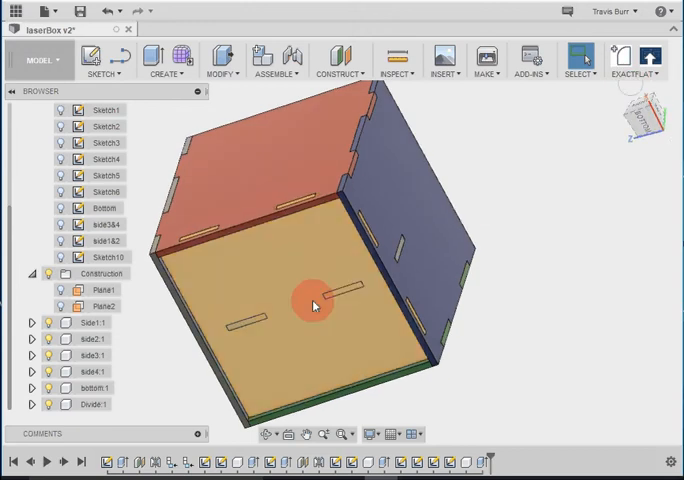
Step: Orbit the view to look down into the box at the divider
{"action": "left_click_drag", "start_coordinate": [315, 305], "coordinate": [343, 240]}
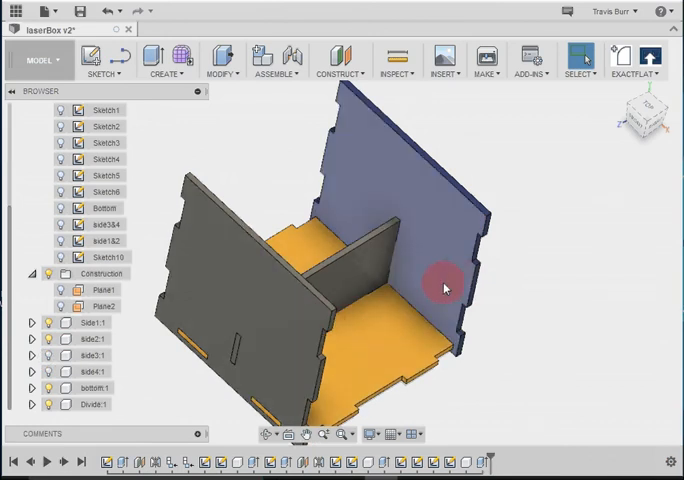
{"action": "mouse_move", "coordinate": [468, 215]}
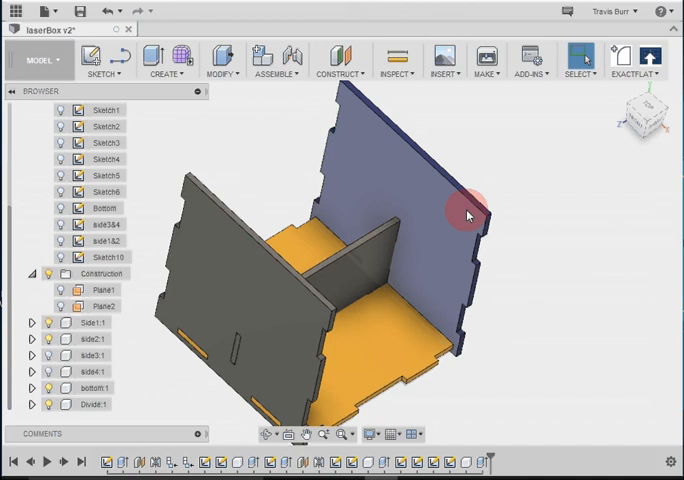
Step: Combine-cut the divider from the blue side panel with Keep Tools enabled
{"action": "left_click", "coordinate": [393, 370]}
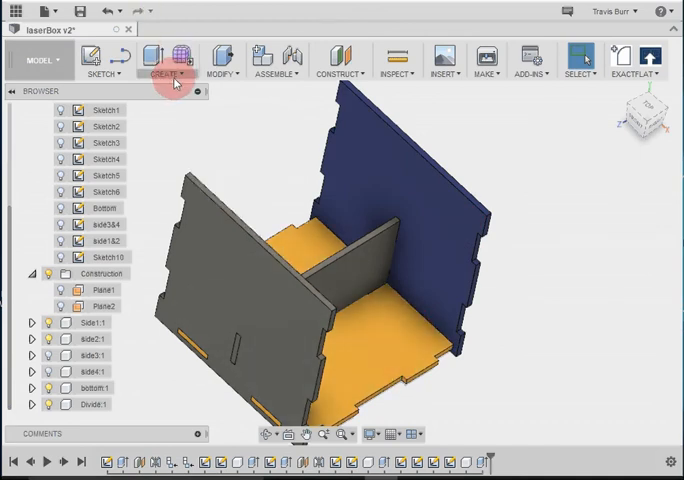
{"action": "left_click", "coordinate": [222, 60]}
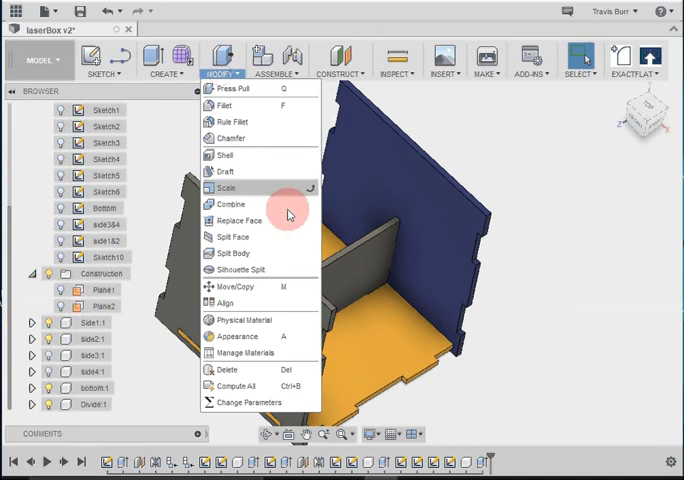
{"action": "mouse_move", "coordinate": [231, 204]}
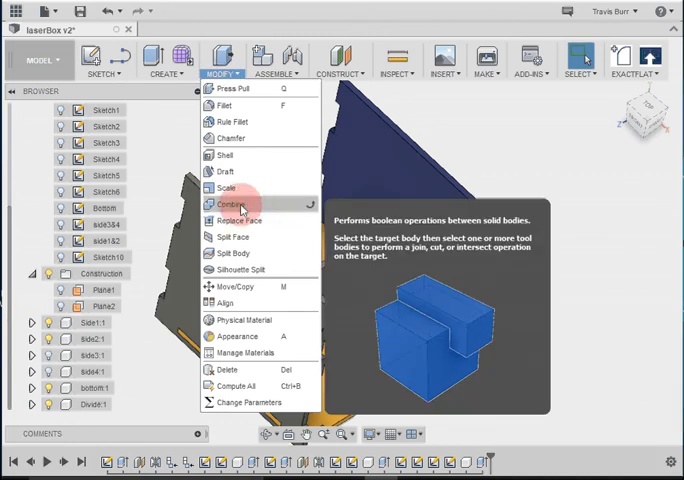
{"action": "left_click", "coordinate": [231, 204]}
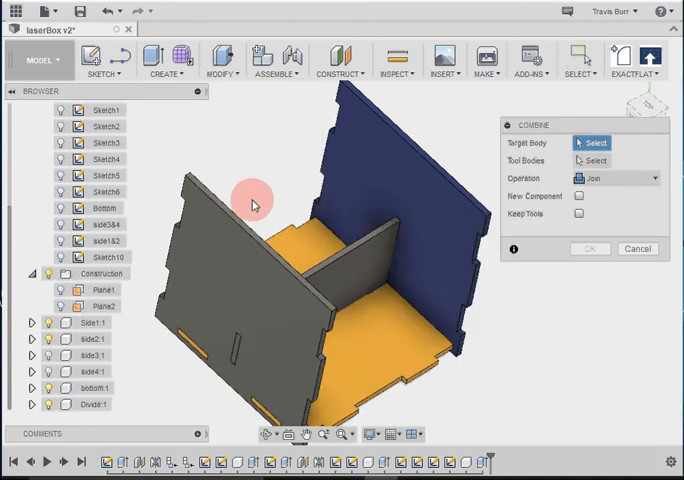
{"action": "mouse_move", "coordinate": [534, 147]}
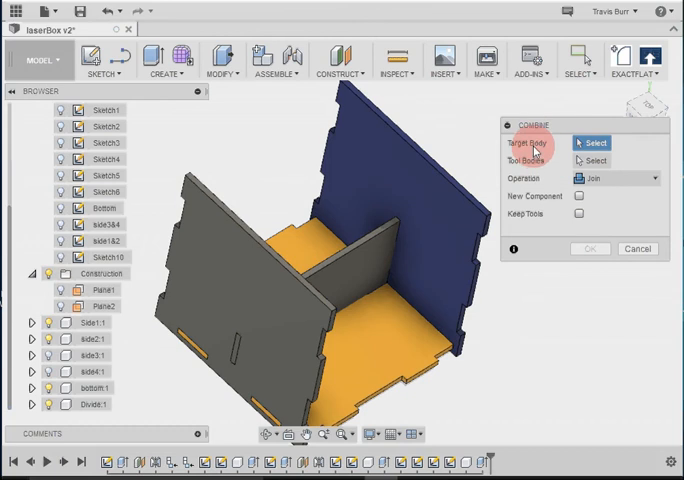
{"action": "mouse_move", "coordinate": [533, 166]}
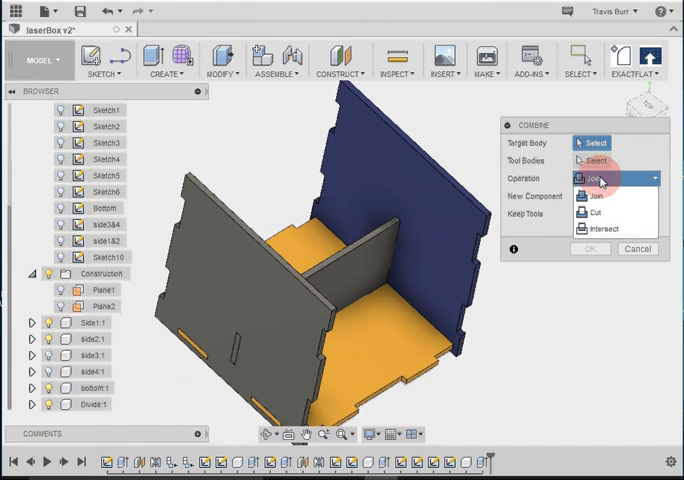
{"action": "left_click", "coordinate": [603, 213]}
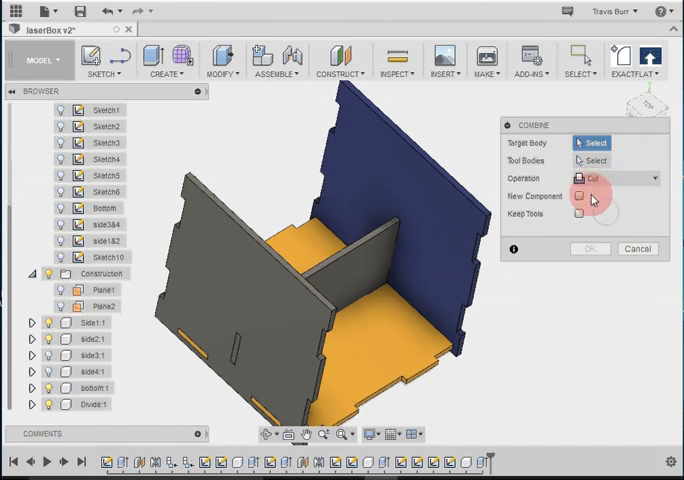
{"action": "left_click", "coordinate": [380, 265]}
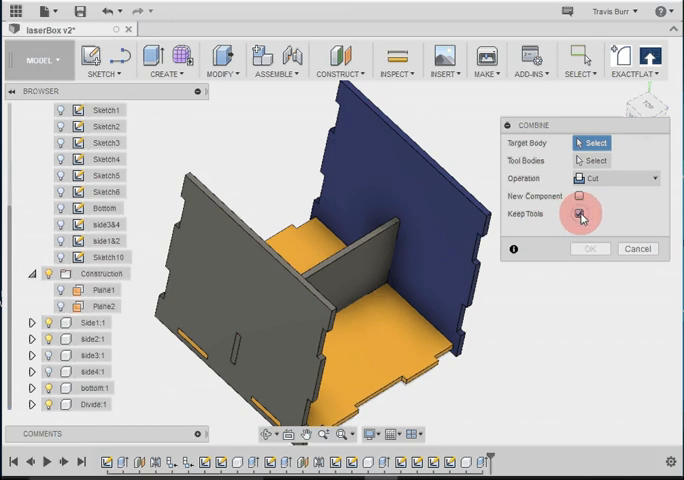
{"action": "left_click", "coordinate": [579, 214]}
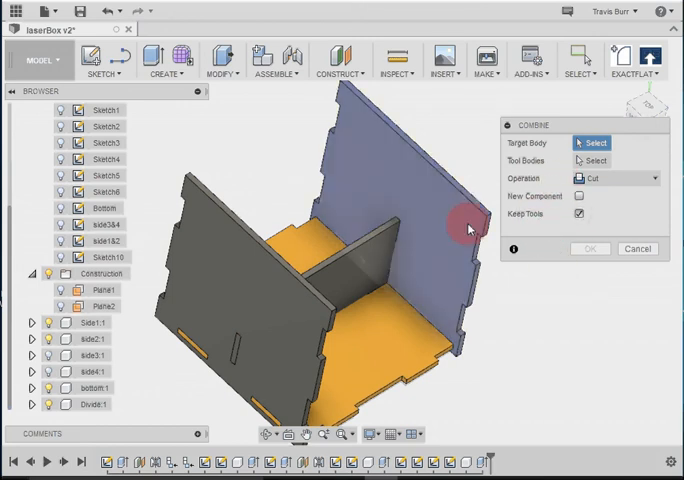
{"action": "left_click", "coordinate": [470, 225]}
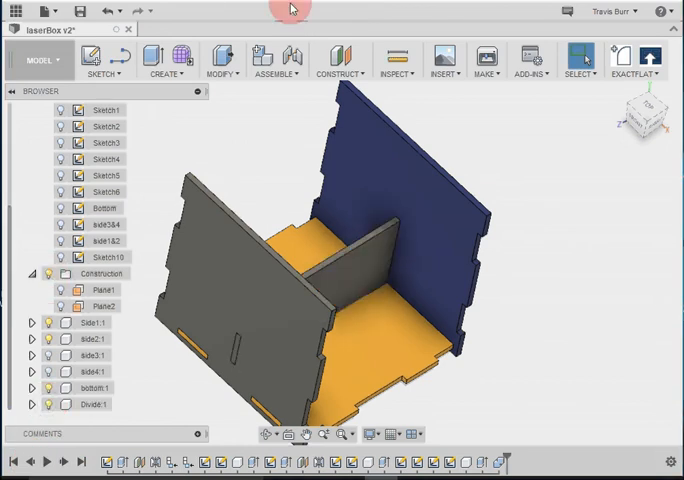
Step: Run another Combine cut with Keep Tools to slot the bottom and other side
{"action": "left_click", "coordinate": [223, 60]}
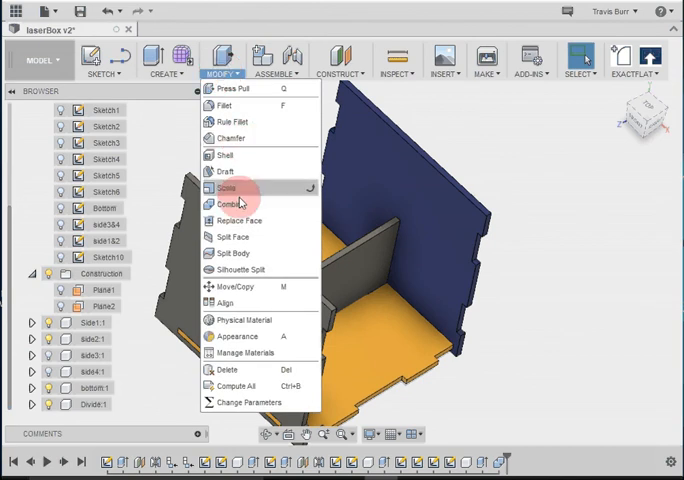
{"action": "left_click", "coordinate": [228, 204]}
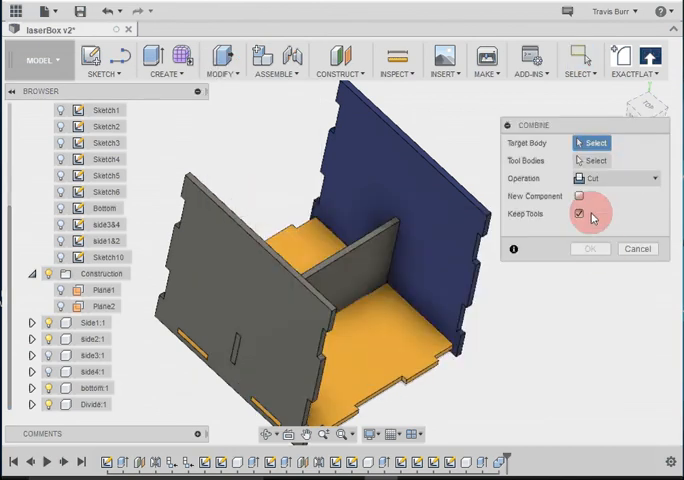
{"action": "left_click", "coordinate": [398, 345]}
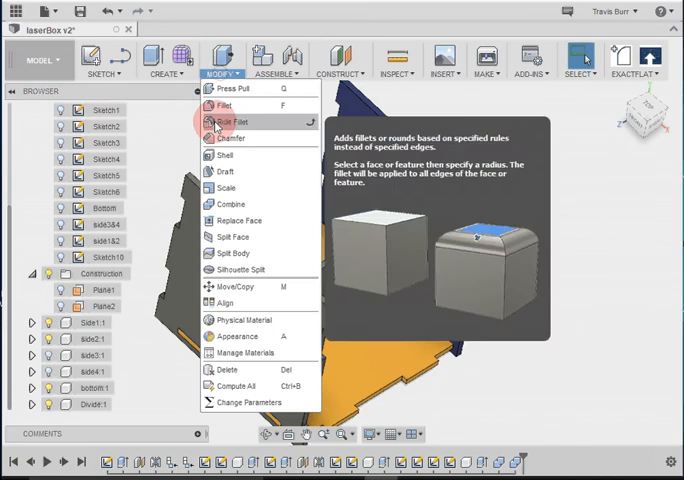
{"action": "left_click", "coordinate": [230, 204]}
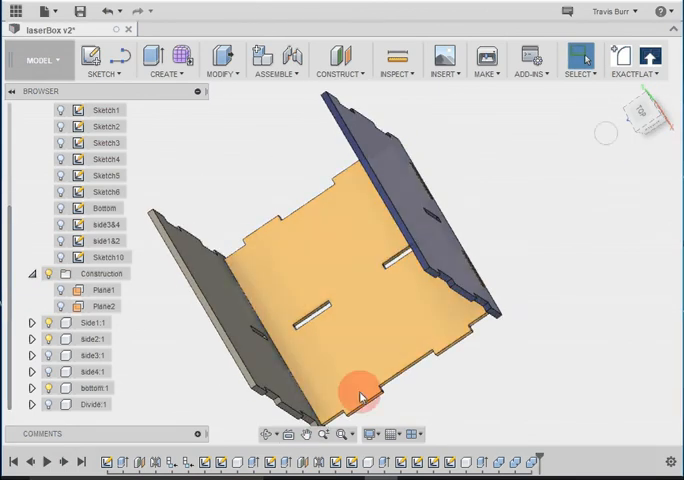
{"action": "mouse_move", "coordinate": [370, 265]}
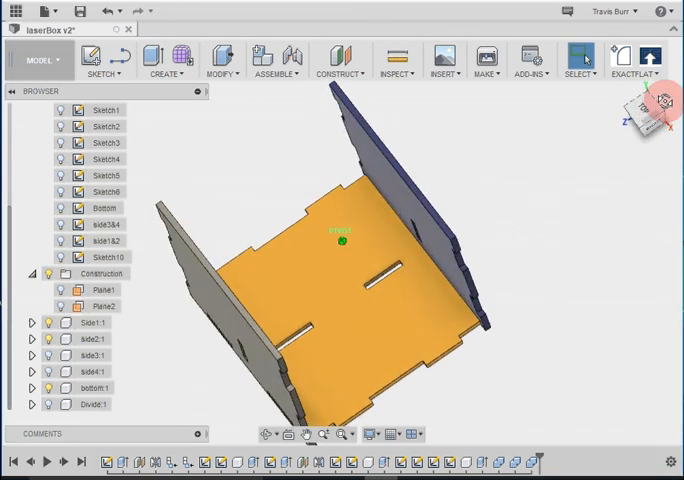
{"action": "left_click_drag", "start_coordinate": [340, 240], "coordinate": [355, 225]}
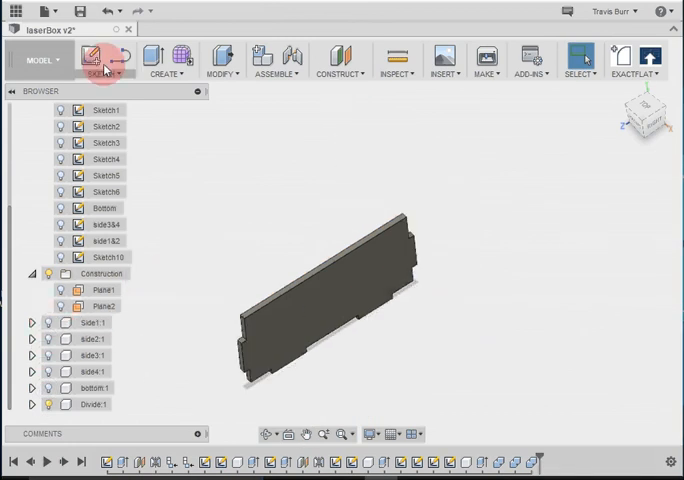
{"action": "mouse_move", "coordinate": [94, 57]}
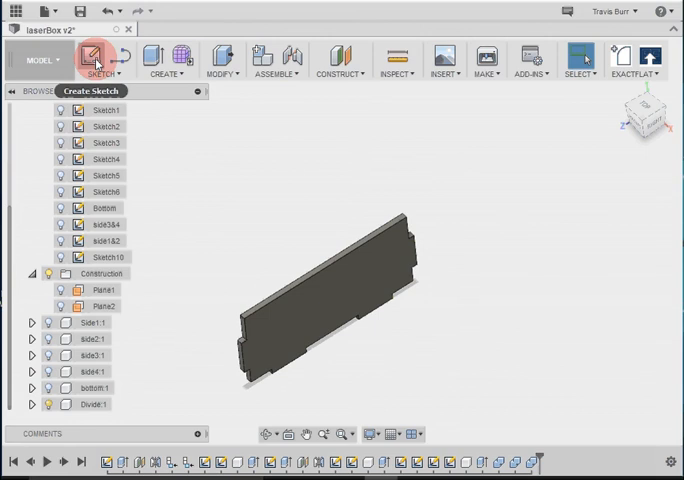
Step: Start Sketch11 on the divider face to capture its slotted outline
{"action": "left_click", "coordinate": [92, 56]}
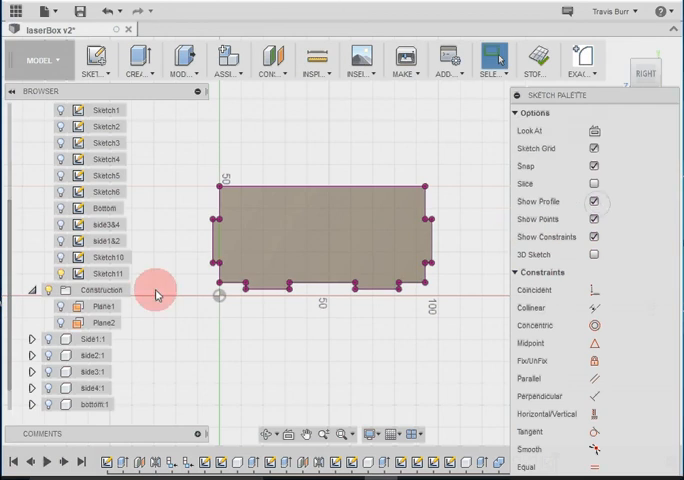
{"action": "left_click", "coordinate": [535, 57]}
{"action": "type", "text": "divide"}
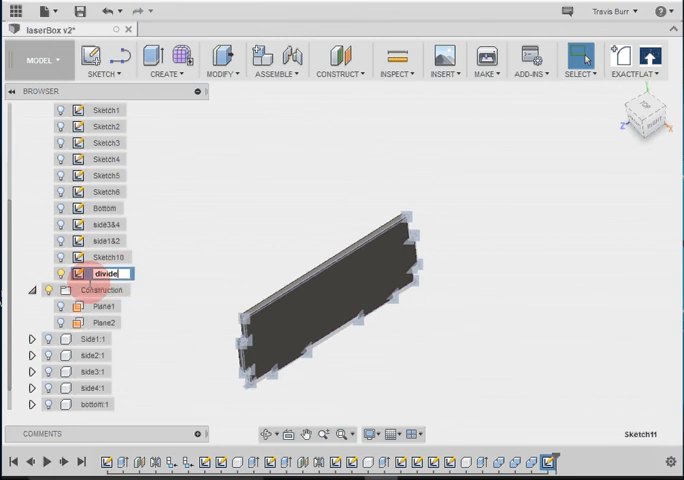
Step: Export the divide sketch as a DXF file named 'divide' to the Desktop
{"action": "right_click", "coordinate": [105, 274]}
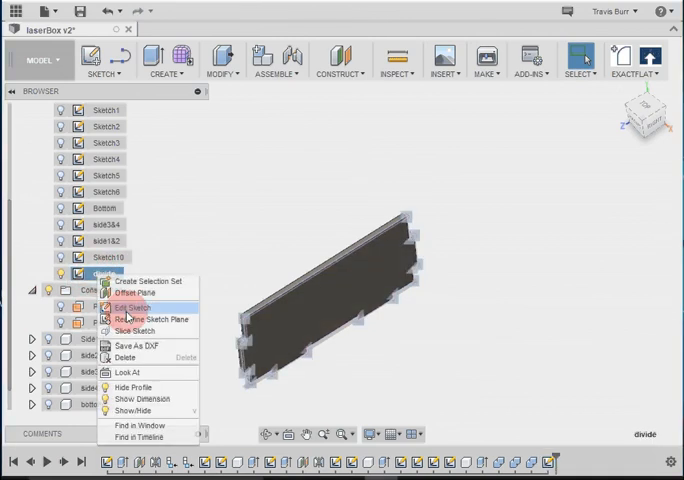
{"action": "left_click", "coordinate": [137, 345]}
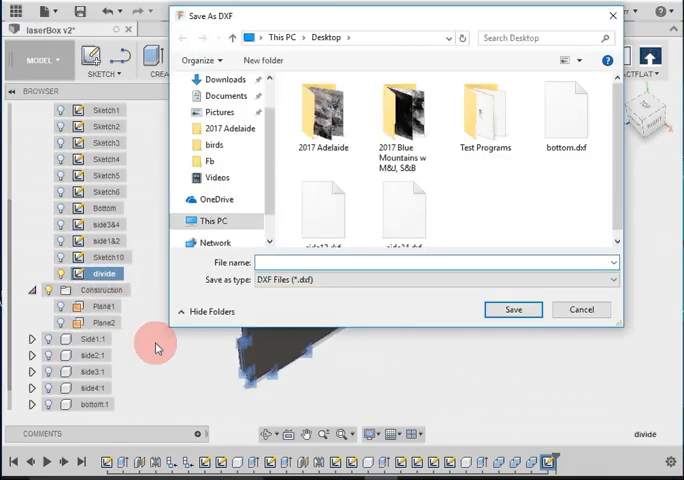
{"action": "type", "text": "divide"}
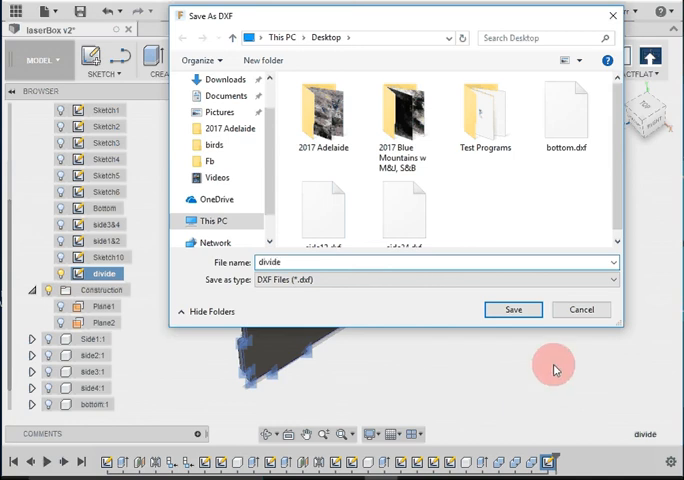
{"action": "left_click", "coordinate": [513, 309]}
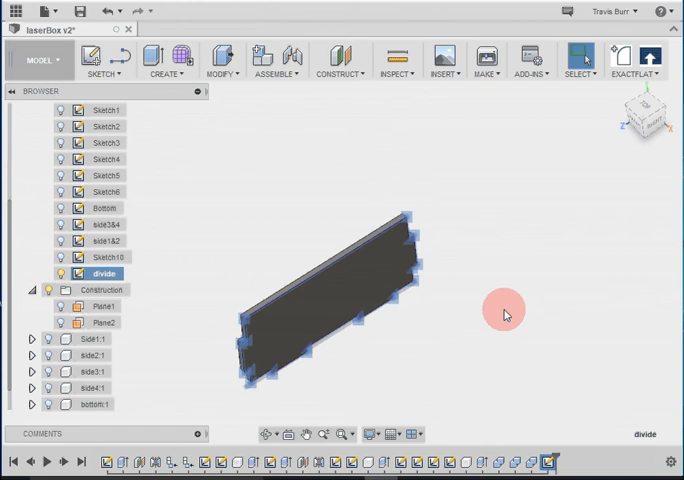